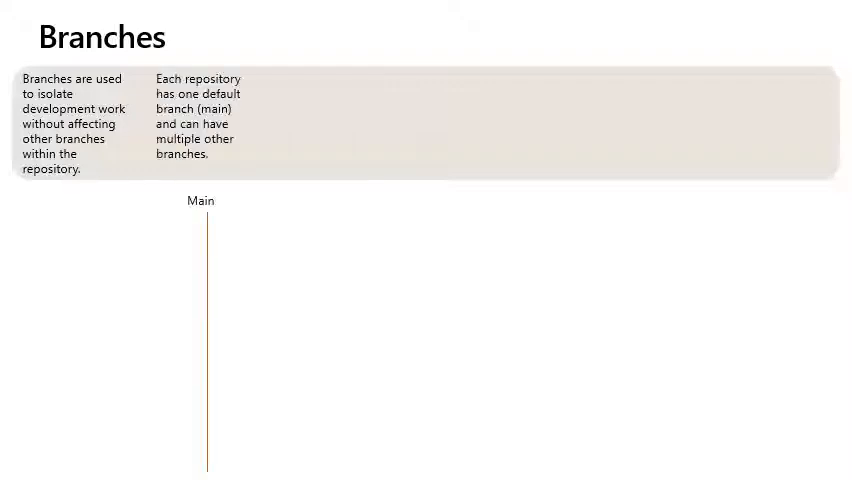
# Advance past the Branches slide to the Pull Requests slide
pyautogui.press('Right')
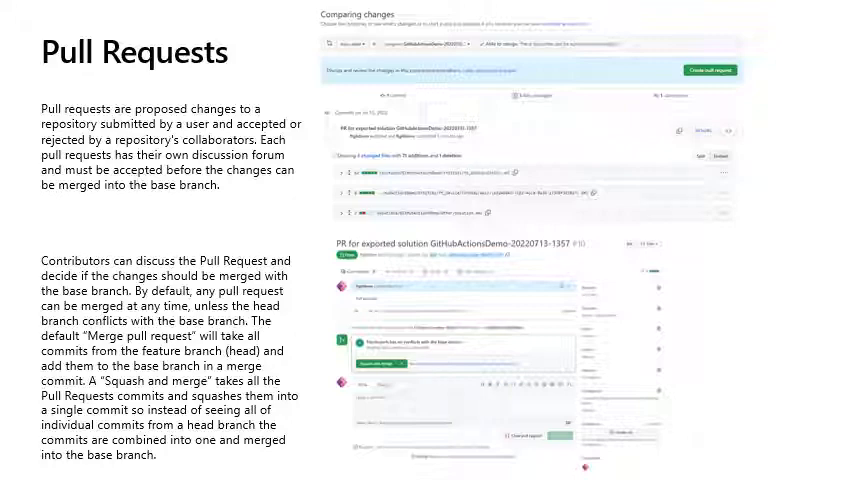
# Advance past the Pull Requests slide to the Workflows slide
pyautogui.press('right')
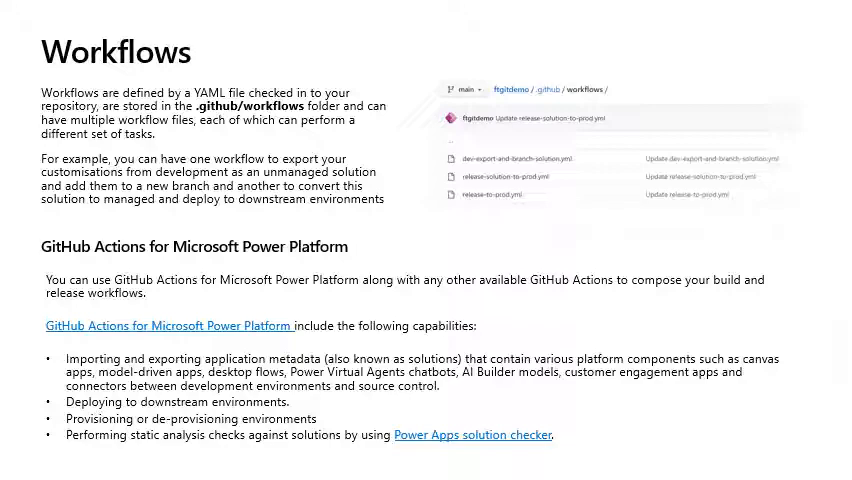
# Advance past the Workflows slide to the Create Application Registration slide
pyautogui.press('Right')
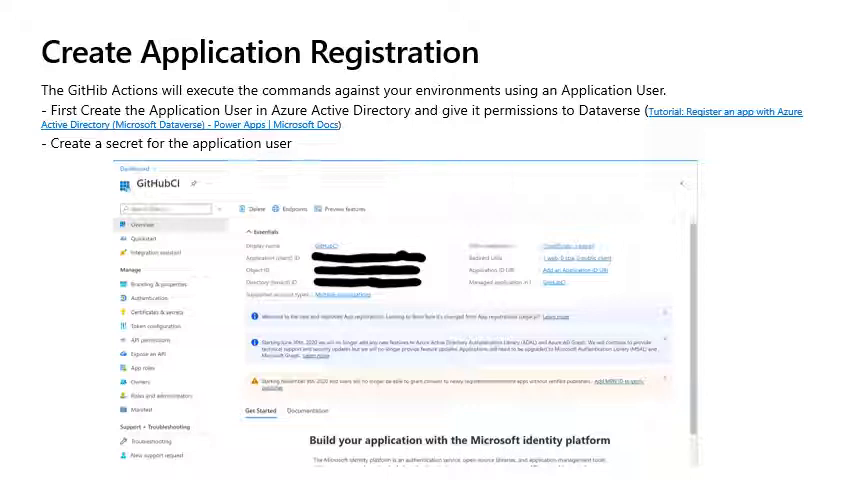
# Advance past the Create Application Registration slide to the Create Workflows in GitHub slide
pyautogui.press('right')
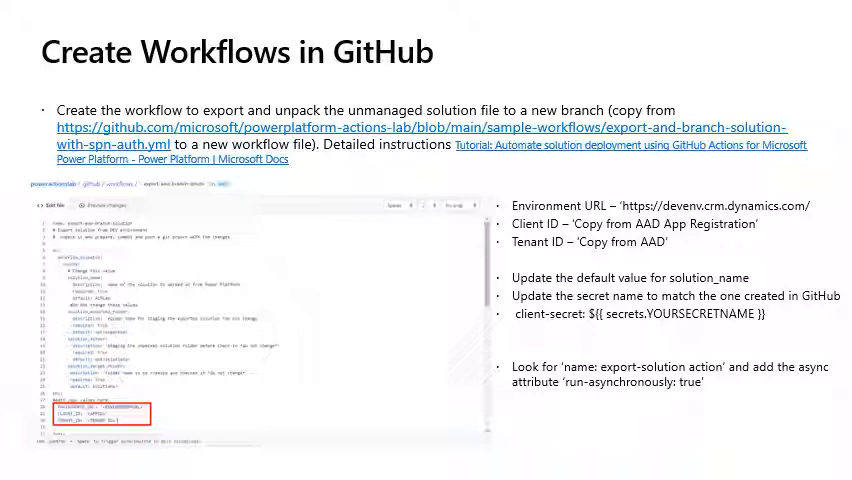
# Advance past the Create Workflows slide to the Execution of end to end release slide
pyautogui.press('Right')
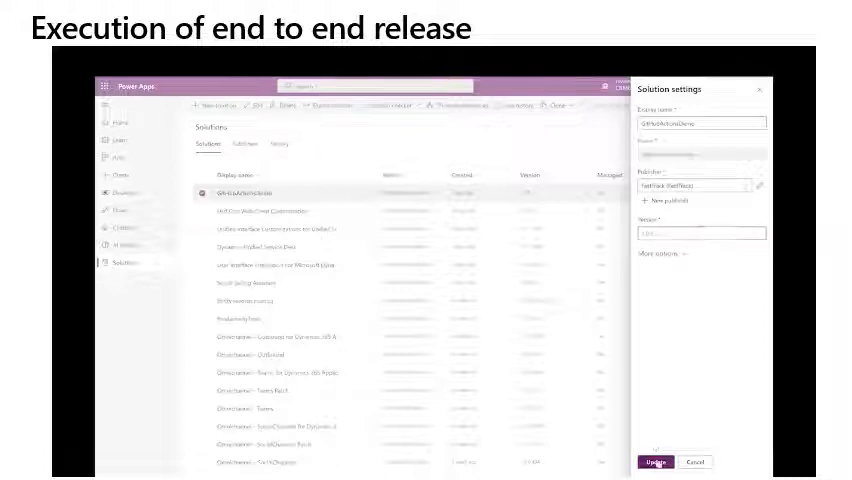
# Step the release demo from the GitHub All workflows list to the export-and-branch-solution run form
pyautogui.click(654, 462)
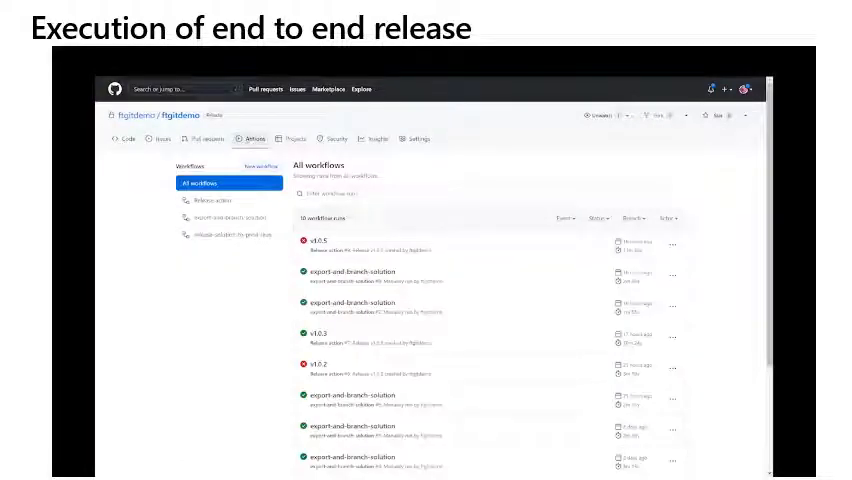
pyautogui.click(228, 216)
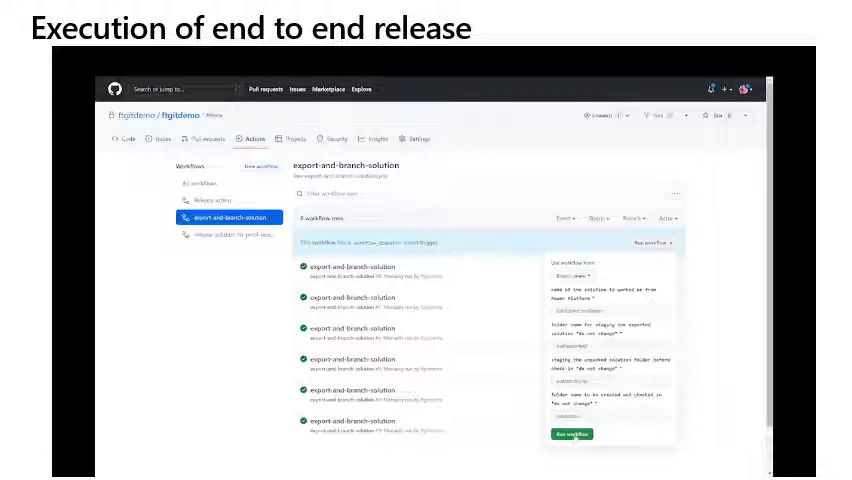
# Step from the Run workflow form through the run summary to the export job log
pyautogui.click(572, 434)
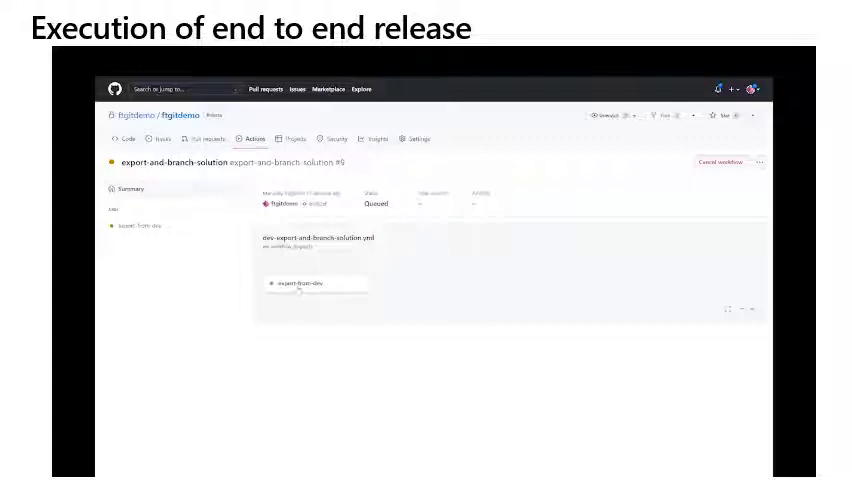
pyautogui.click(140, 224)
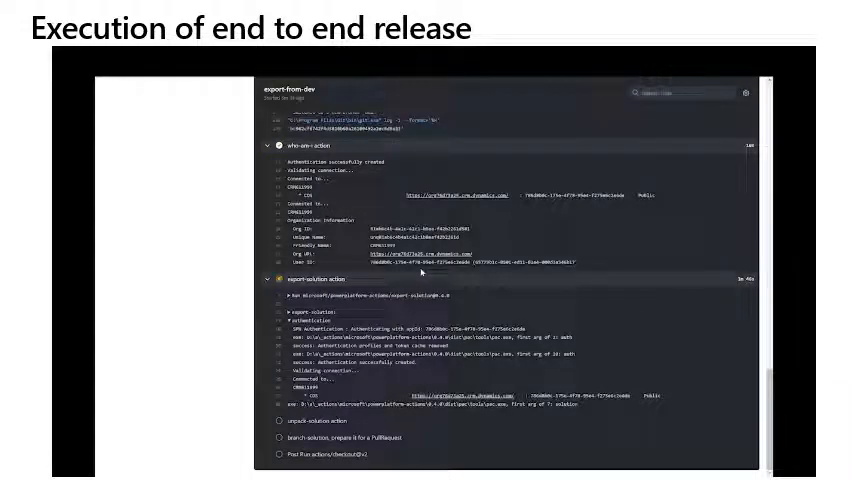
# Scroll the export-from-dev job log to show the authentication and export solution steps
pyautogui.scroll(-3)
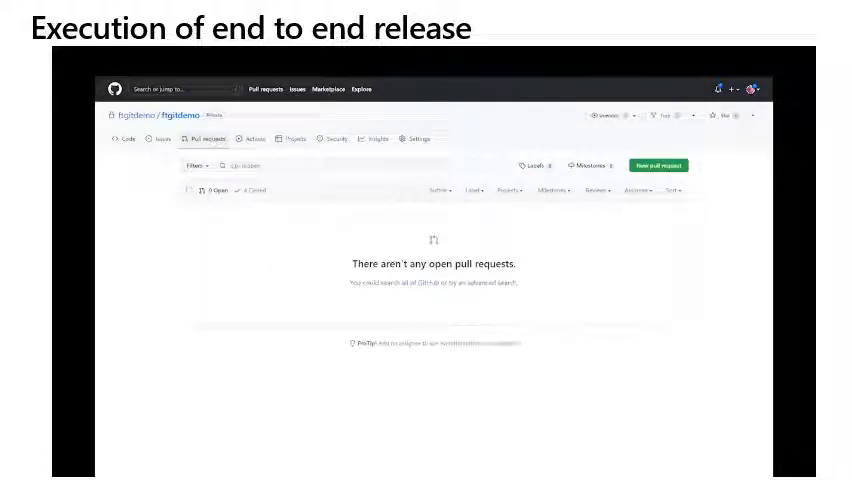
# Compare the exported-solution branch in a new pull request and move on to the Releases list
pyautogui.click(658, 164)
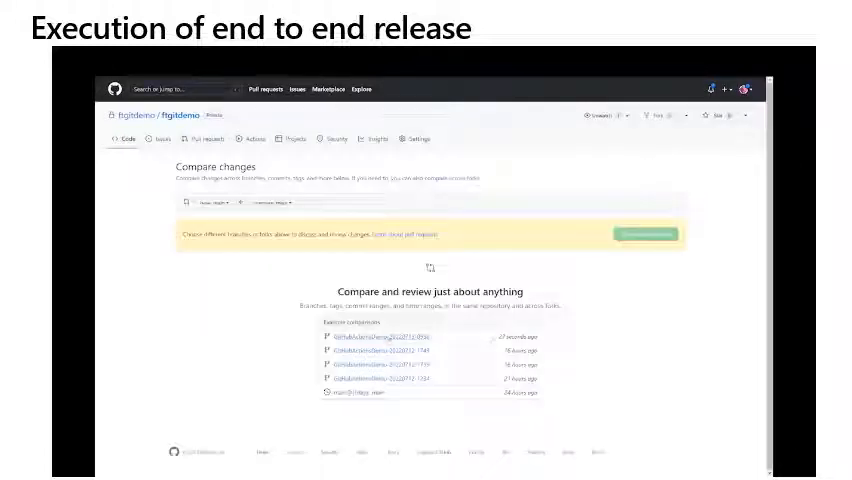
pyautogui.click(644, 234)
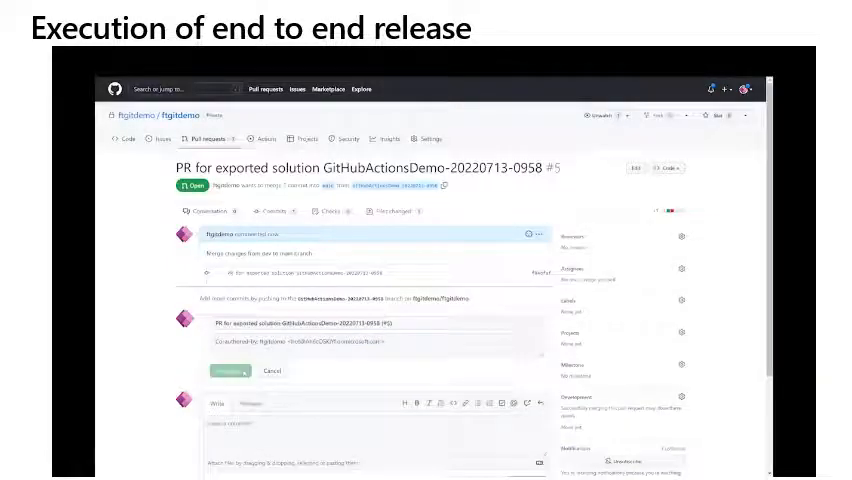
pyautogui.click(224, 372)
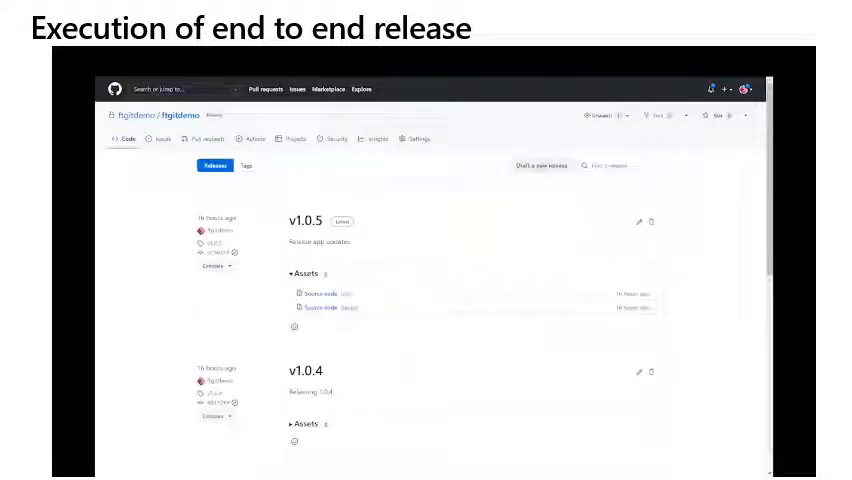
# Draft release v1.0.6 with description 'Added Gate Purchased and Teams to App' and publish it
pyautogui.click(542, 164)
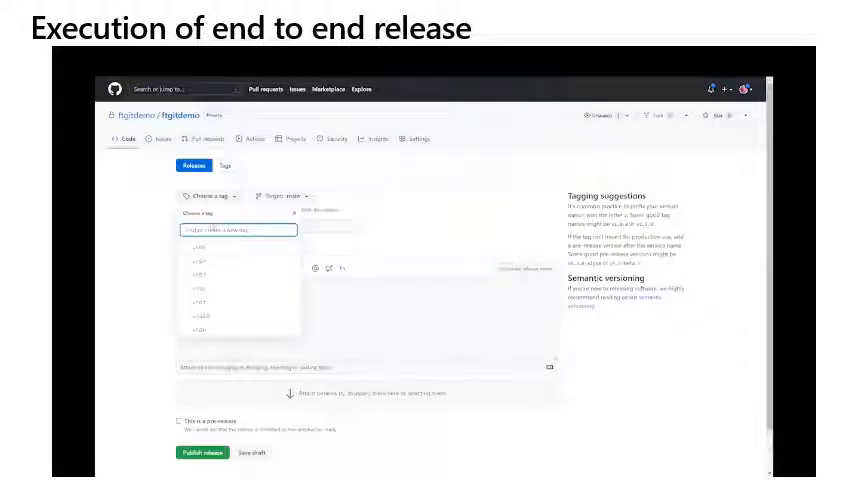
pyautogui.write('v1.0.6')
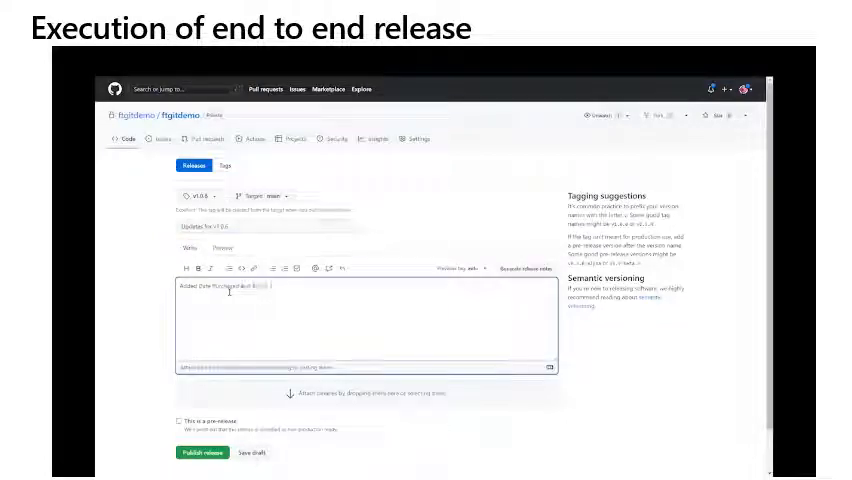
pyautogui.write('Added Gate Purchased and Teams to App')
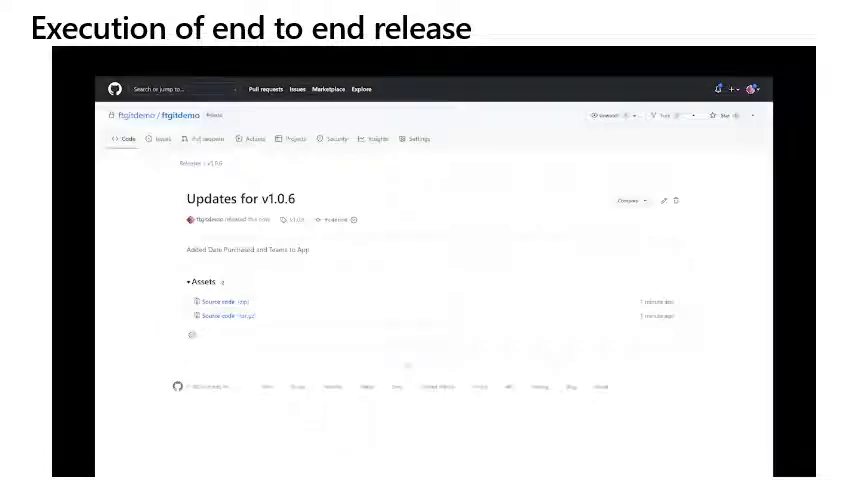
# Show the Updates for v1.0.6 release workflow run and its release-to-staging job log
pyautogui.click(254, 140)
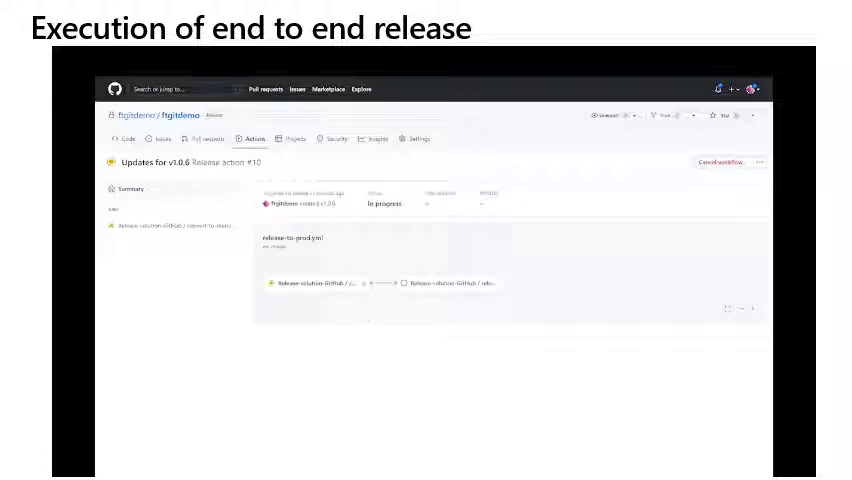
pyautogui.click(170, 230)
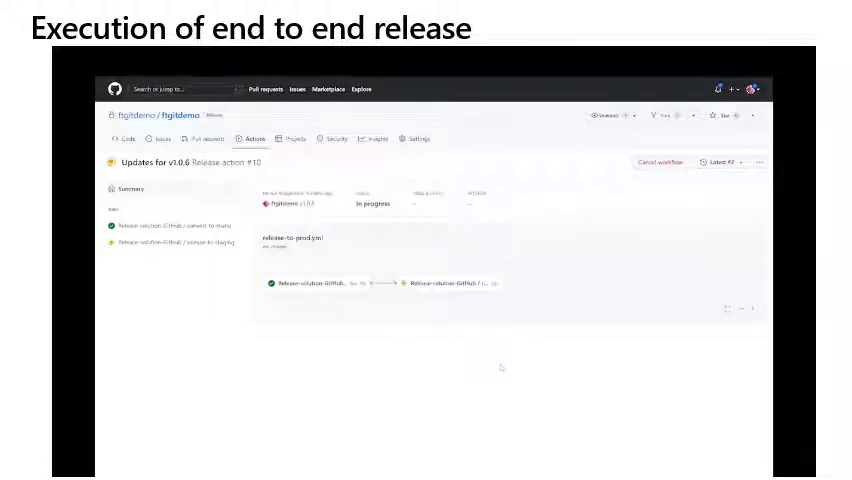
pyautogui.click(170, 242)
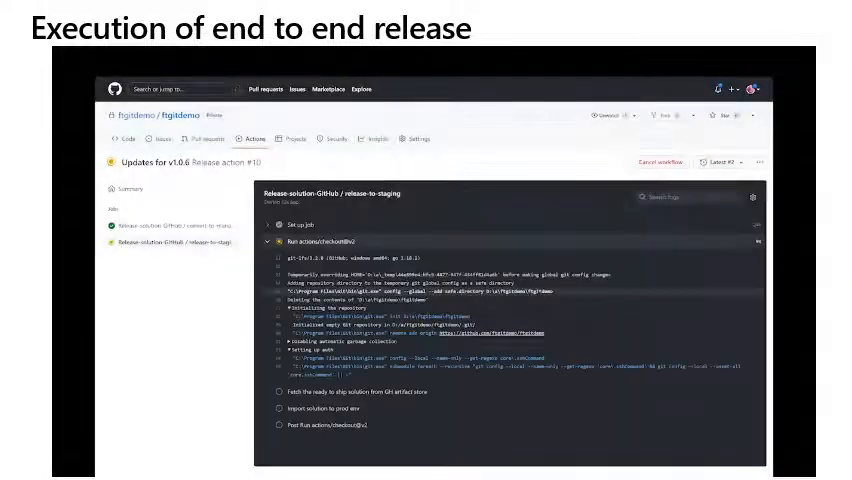